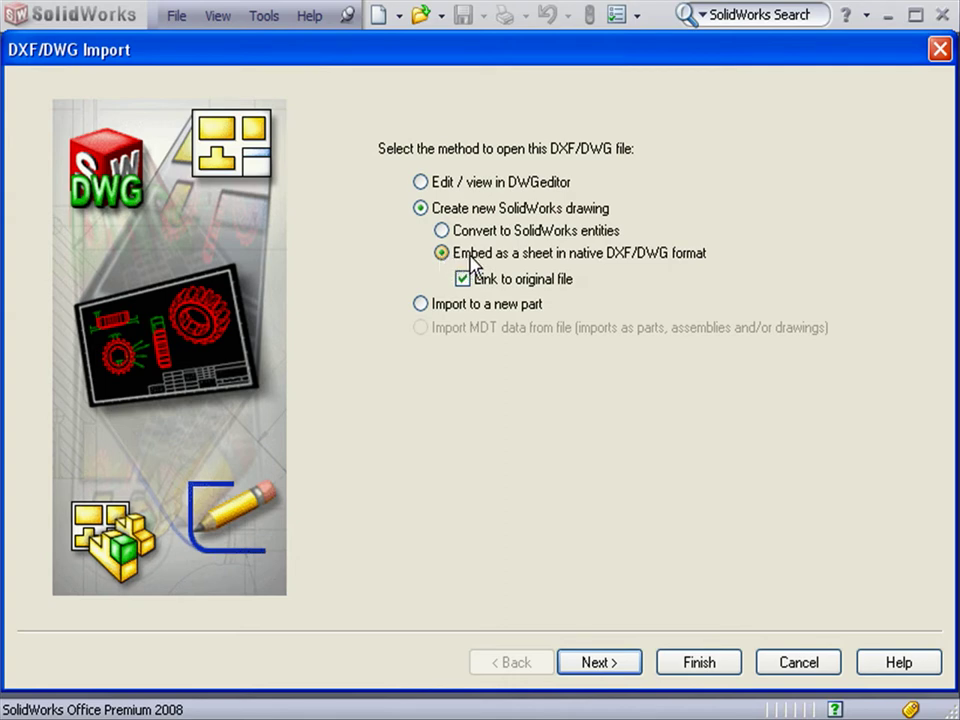
{"action": "mouse_move", "coordinate": [700, 270]}
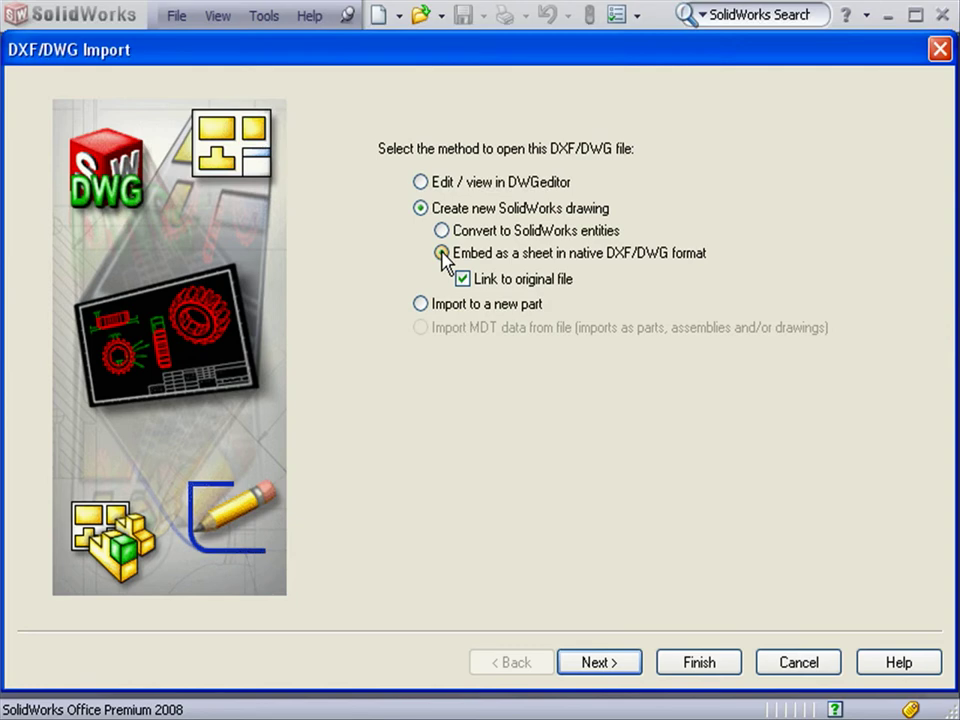
Embed the sheet in native DWG format, linked to the original file, importing the Model sheet.
{"action": "left_click", "coordinate": [460, 279]}
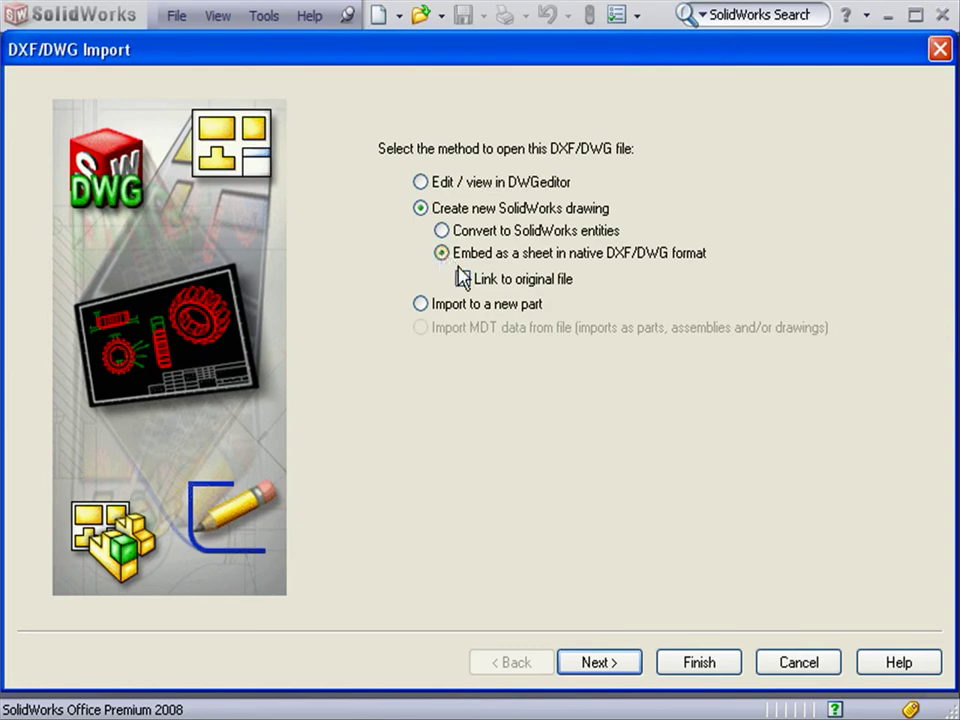
{"action": "left_click", "coordinate": [462, 279]}
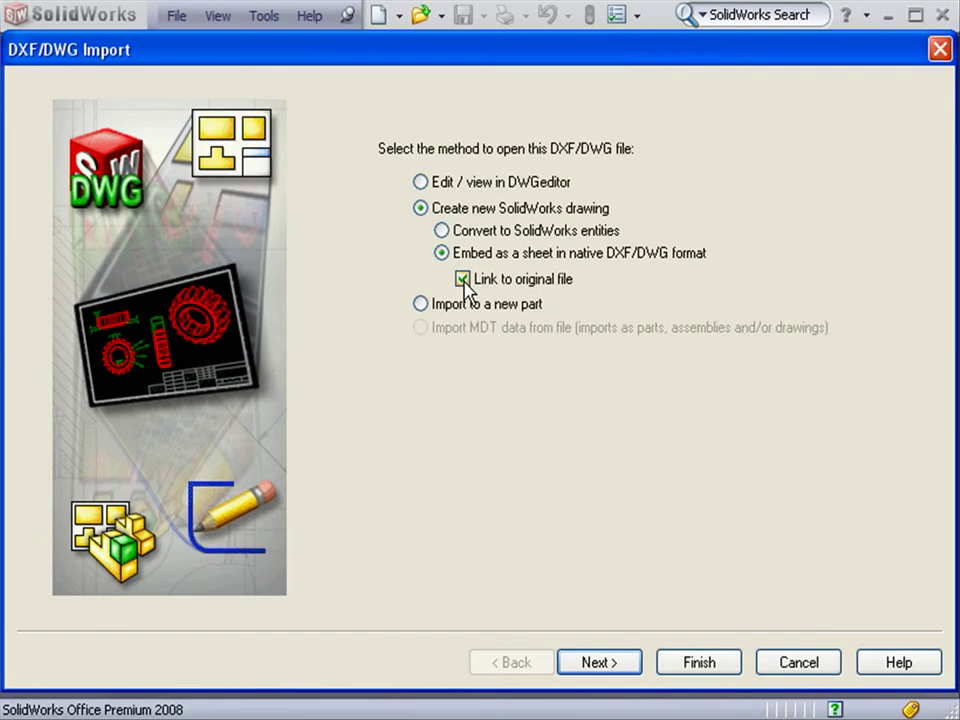
{"action": "left_click", "coordinate": [463, 279]}
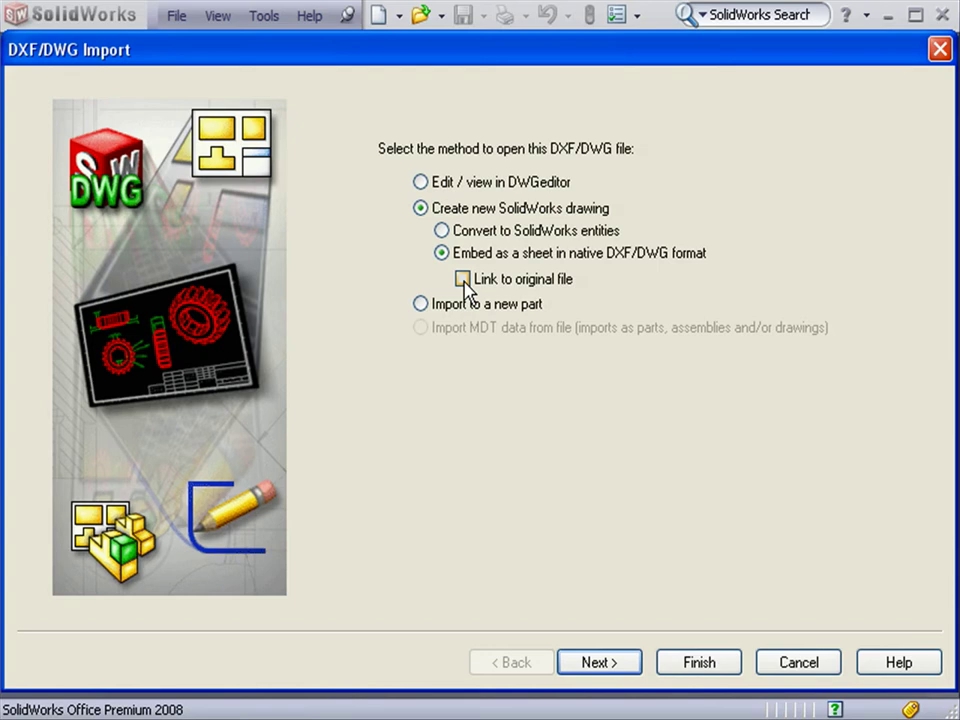
{"action": "left_click", "coordinate": [462, 278]}
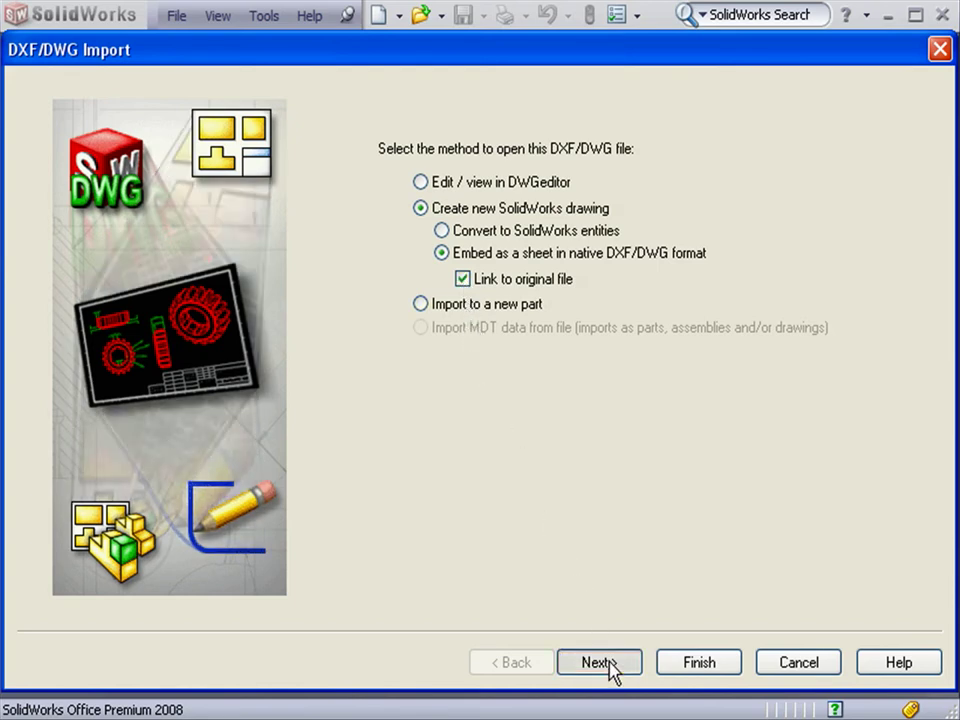
{"action": "left_click", "coordinate": [598, 661]}
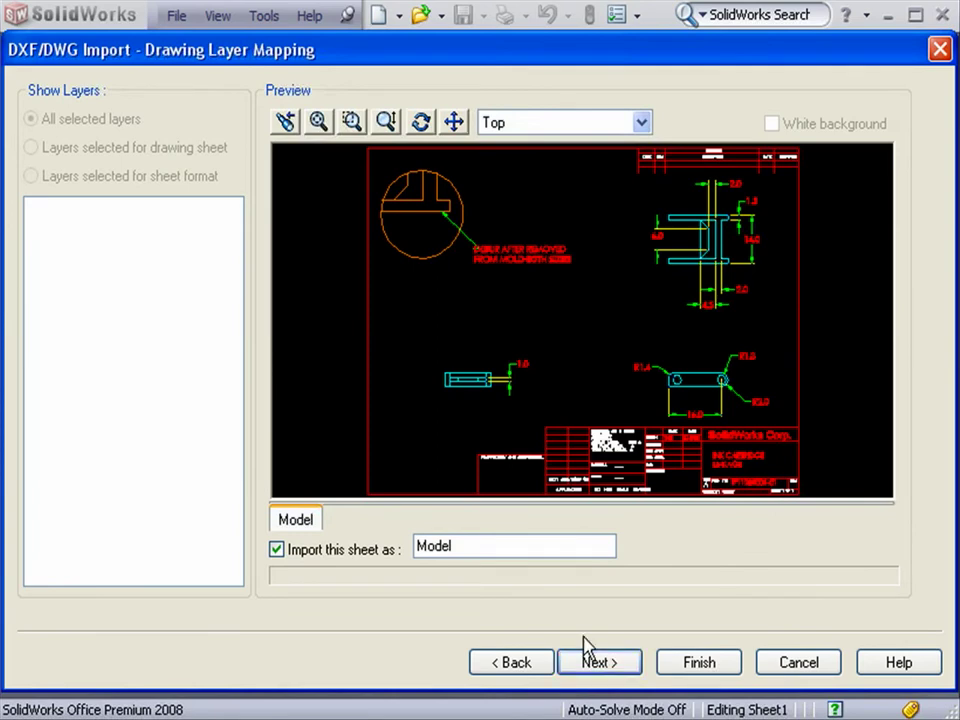
{"action": "mouse_move", "coordinate": [335, 312]}
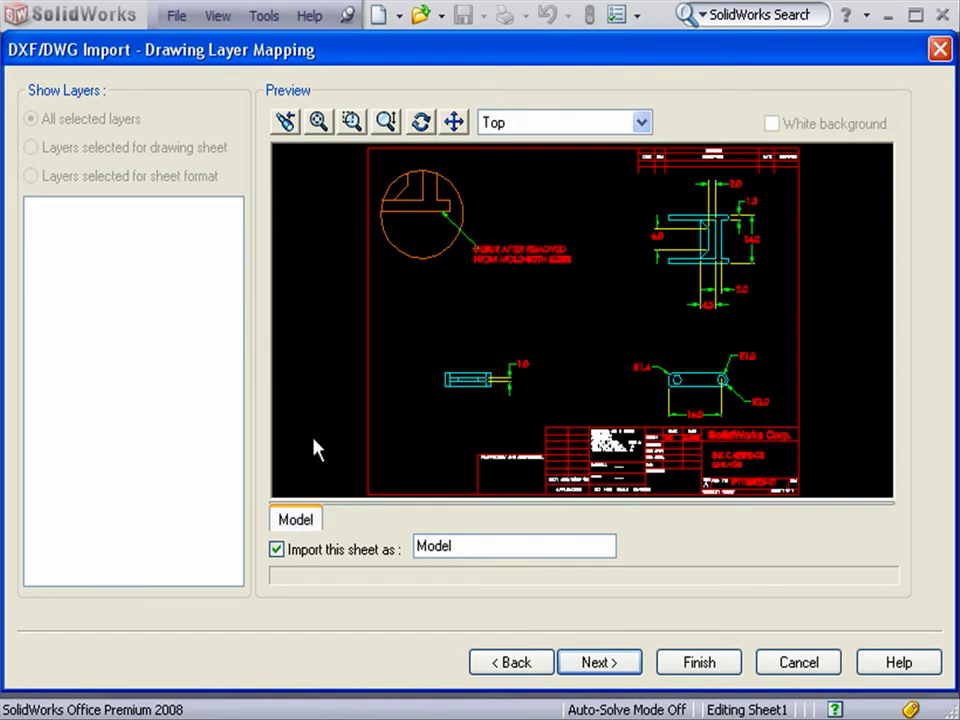
{"action": "mouse_move", "coordinate": [278, 562]}
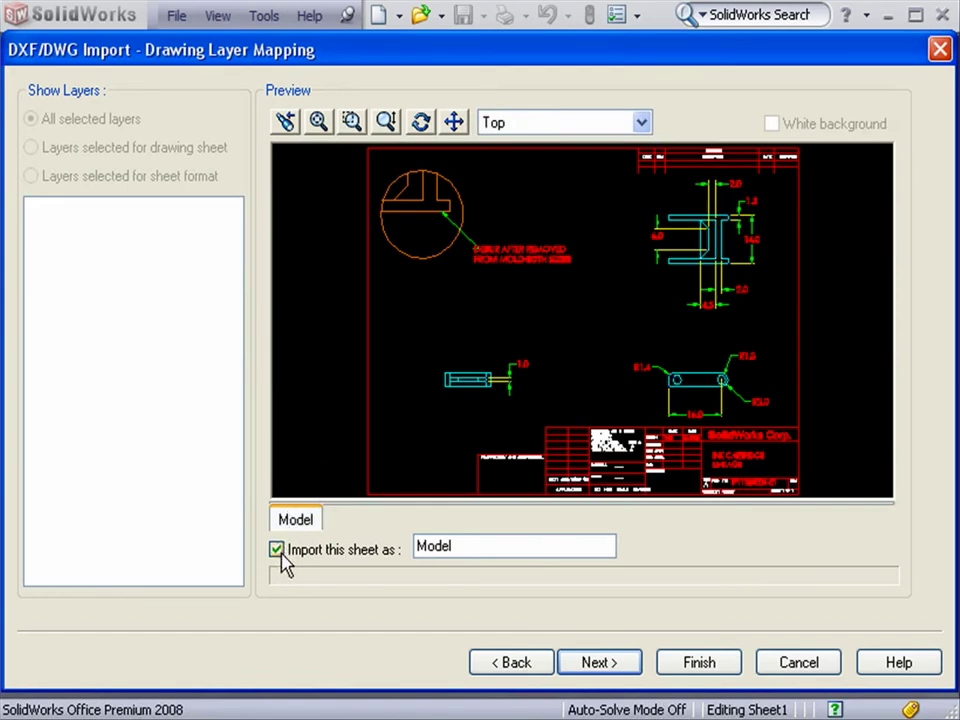
{"action": "left_click", "coordinate": [513, 546]}
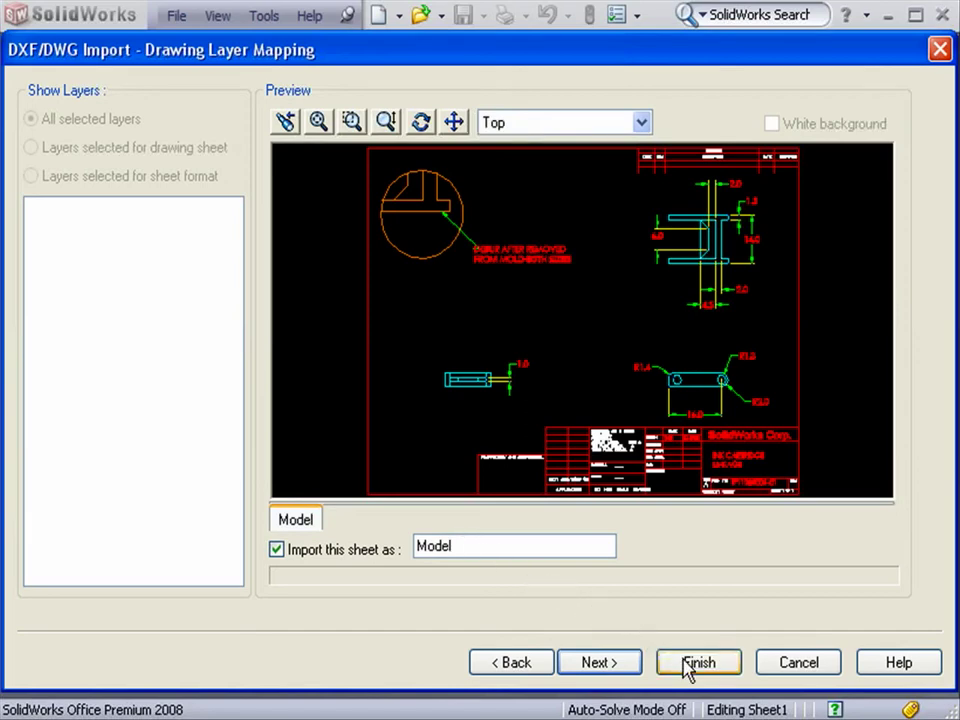
{"action": "mouse_move", "coordinate": [599, 667]}
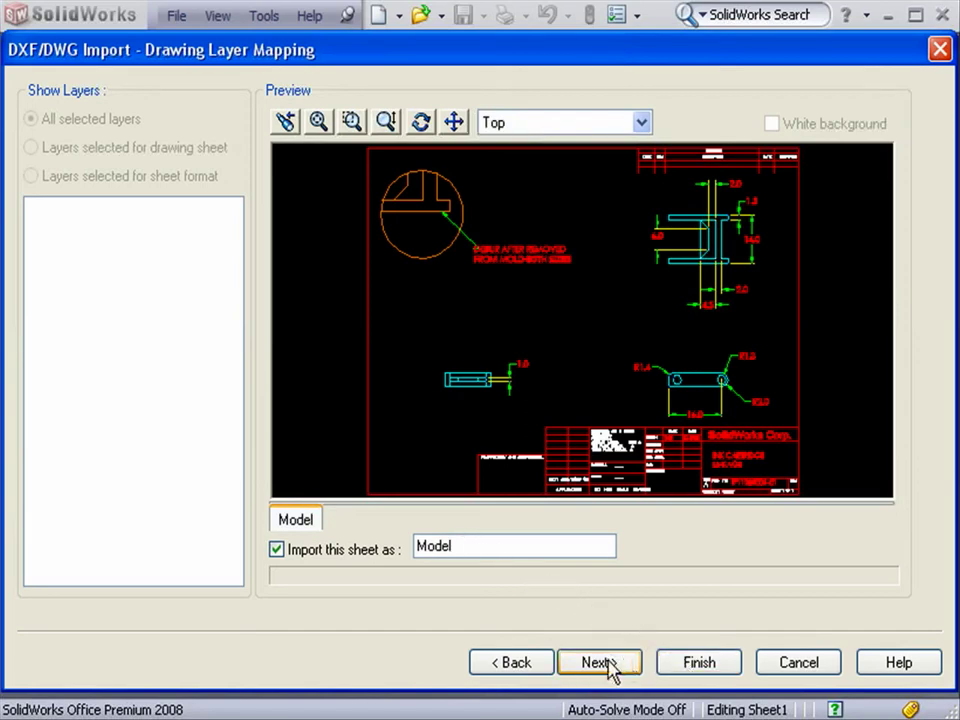
Set the drawing sheet scale to 2:1 and centre the geometry on the sheet.
{"action": "left_click", "coordinate": [598, 661]}
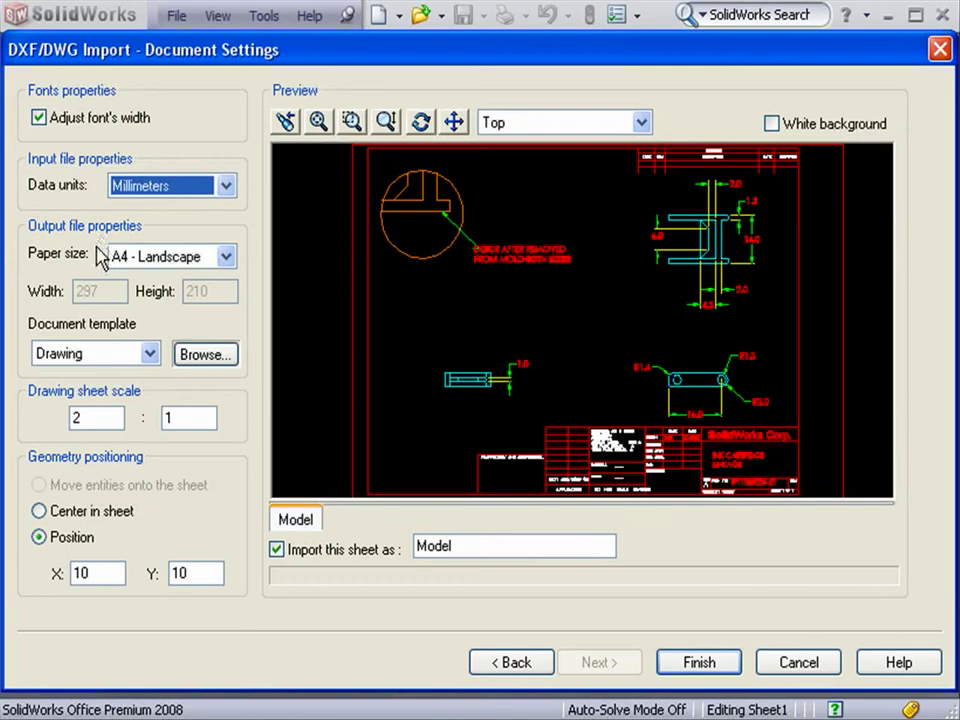
{"action": "mouse_move", "coordinate": [93, 354]}
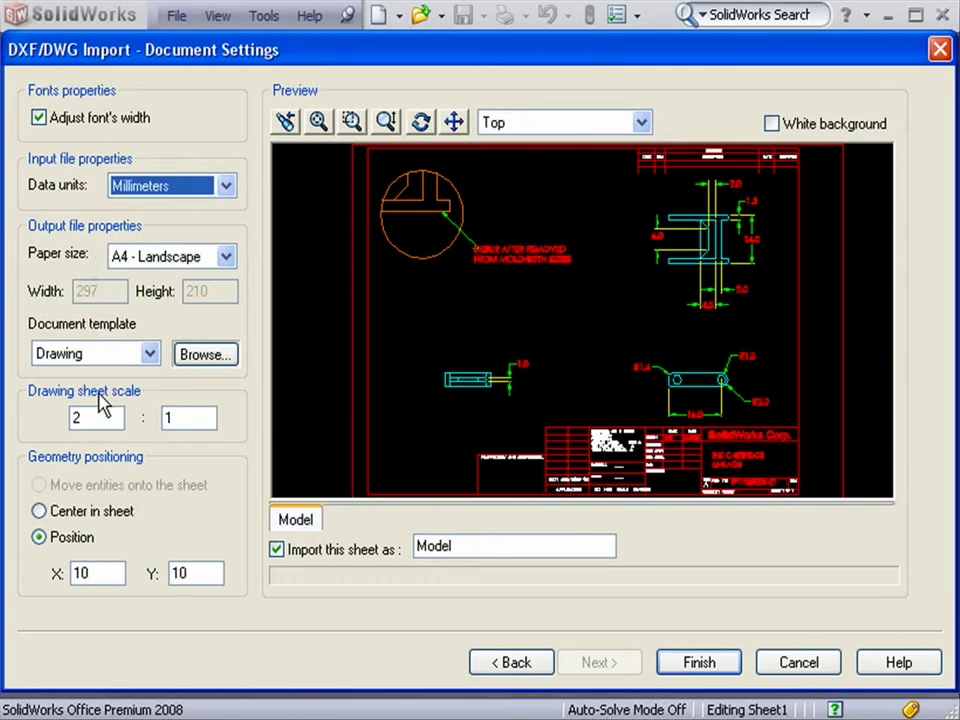
{"action": "left_click", "coordinate": [90, 418]}
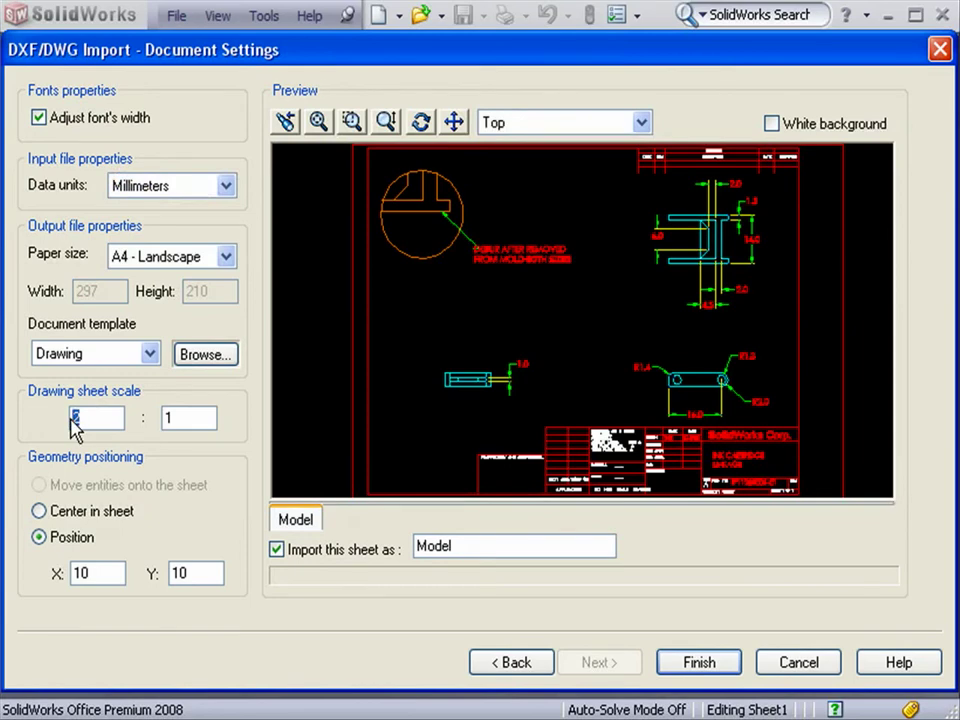
{"action": "type", "text": "1"}
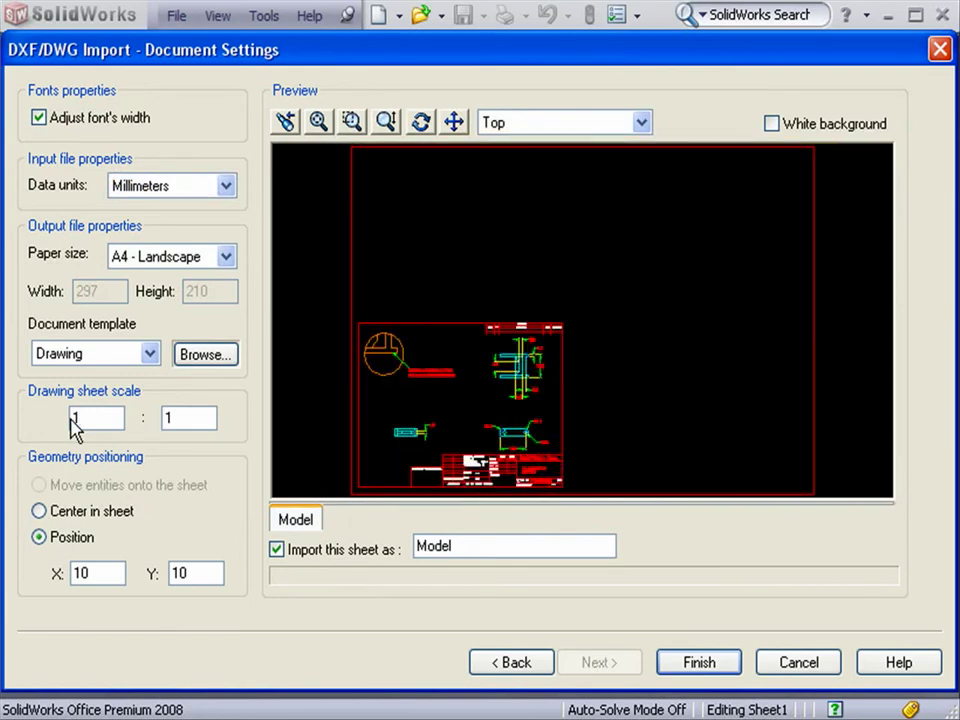
{"action": "type", "text": "2"}
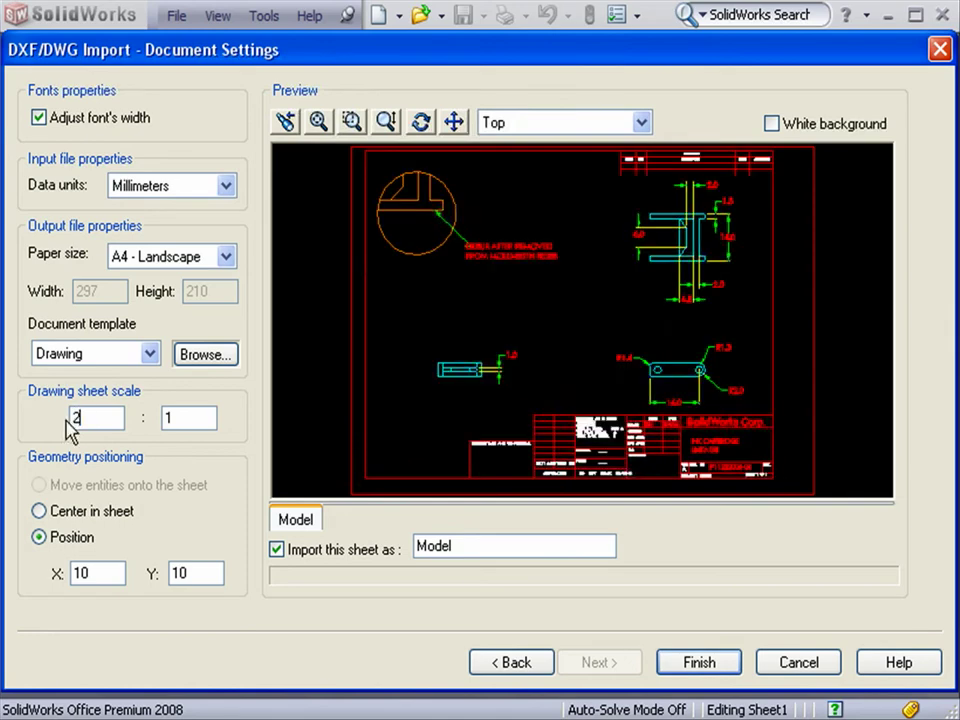
{"action": "mouse_move", "coordinate": [68, 445]}
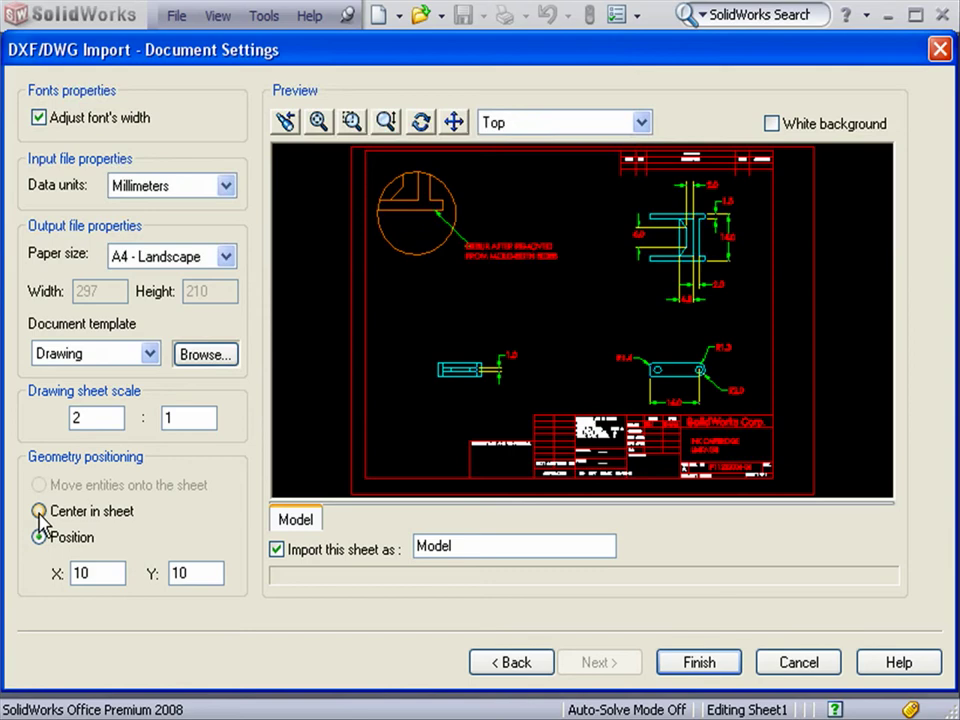
{"action": "left_click", "coordinate": [40, 511]}
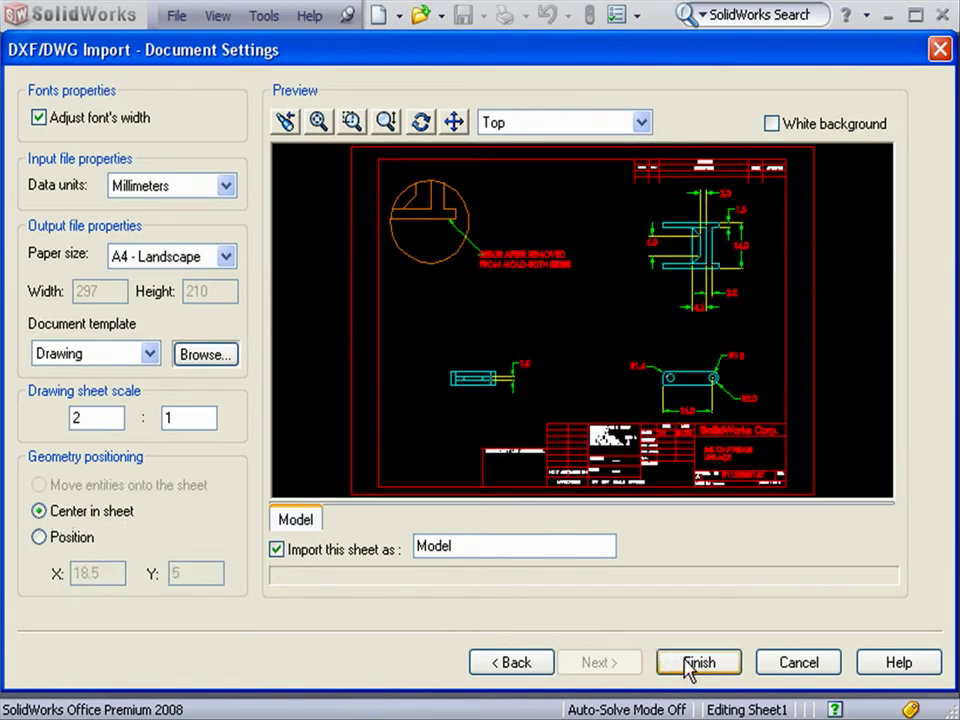
Finish the import, creating the drawing linked to LINKAGE-PART.DWG in Part Files.
{"action": "left_click", "coordinate": [699, 661]}
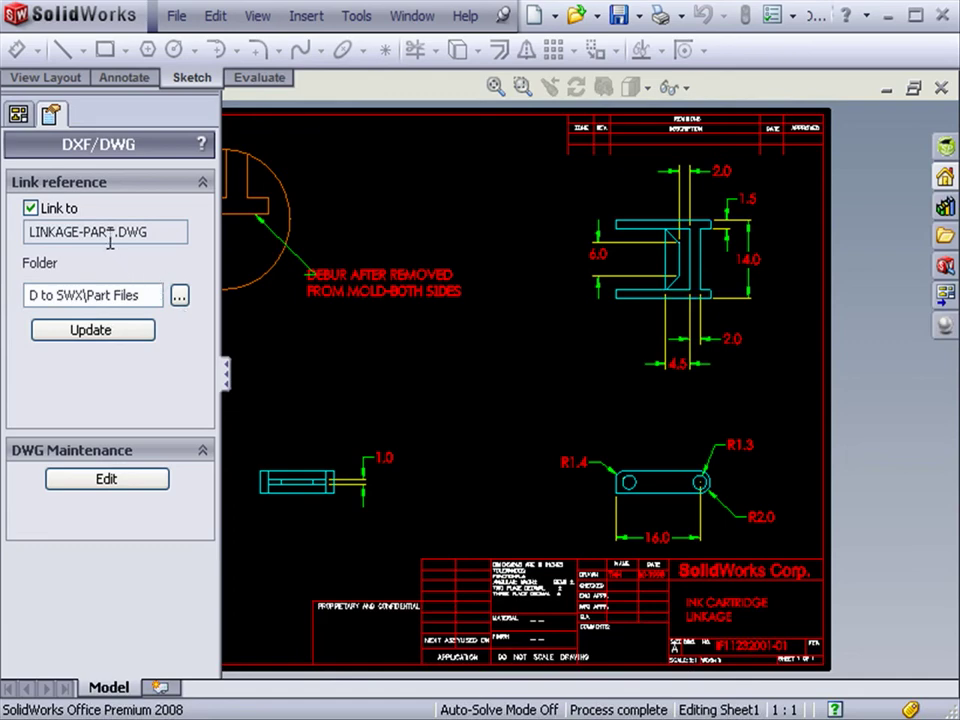
{"action": "mouse_move", "coordinate": [125, 267]}
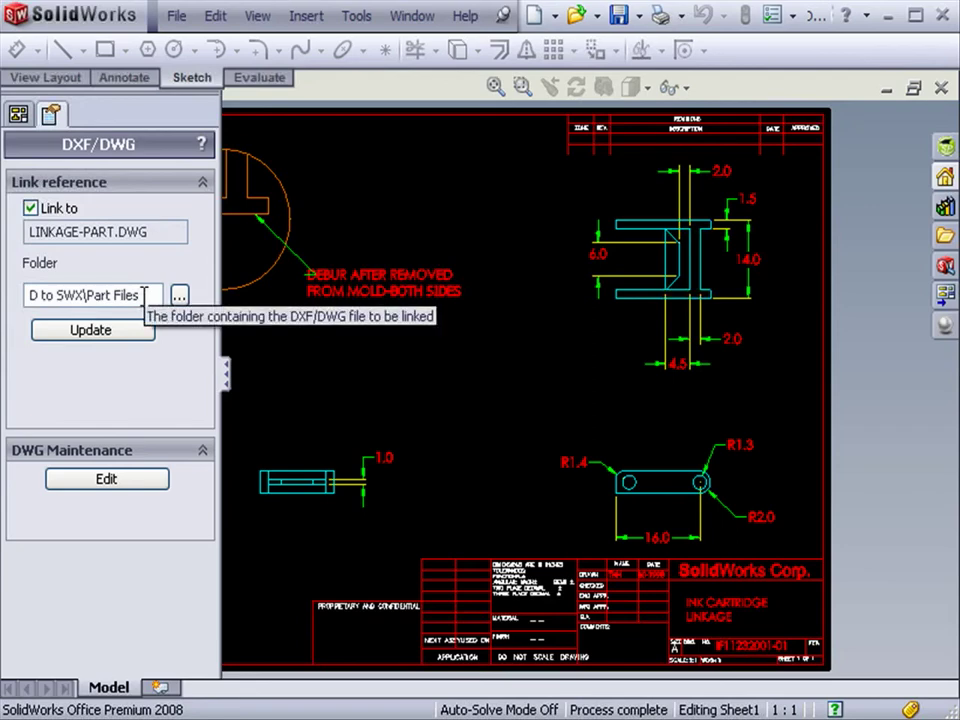
{"action": "mouse_move", "coordinate": [92, 330]}
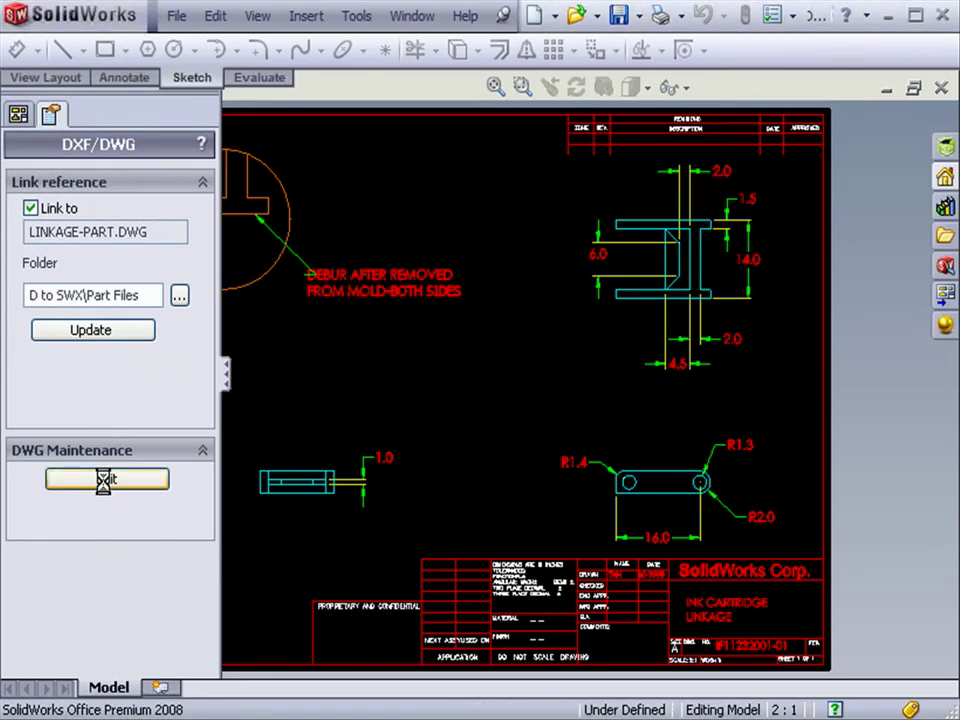
Delete the end view's 1.0 dimension in DWGeditor and save LINKAGE-PART.DWG.
{"action": "left_click", "coordinate": [106, 479]}
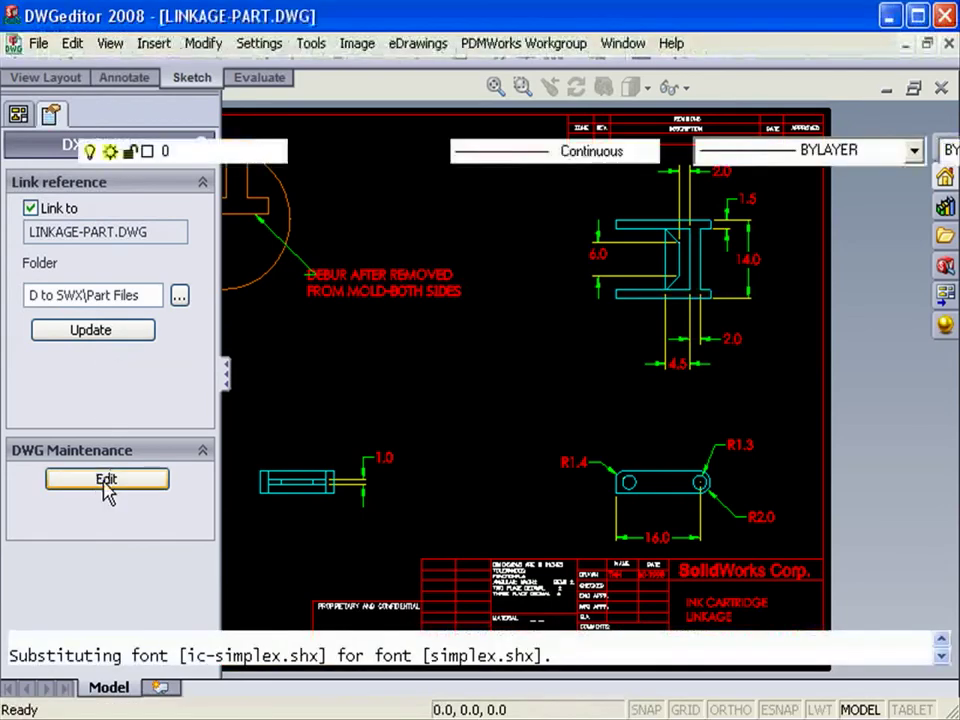
{"action": "left_click", "coordinate": [106, 479]}
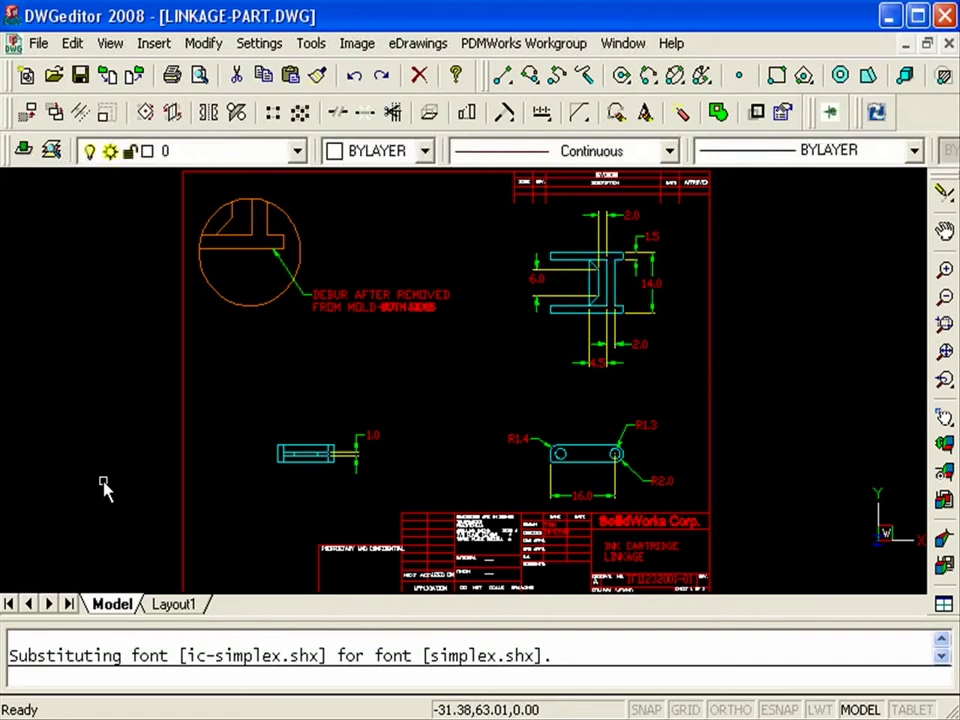
{"action": "mouse_move", "coordinate": [364, 460]}
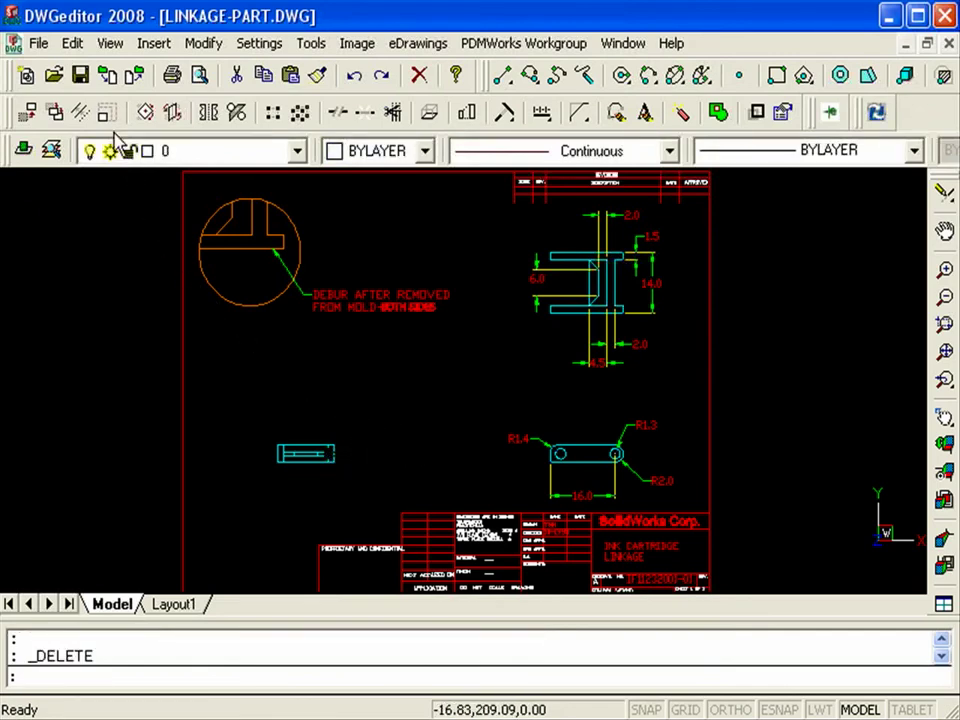
{"action": "left_click", "coordinate": [75, 77]}
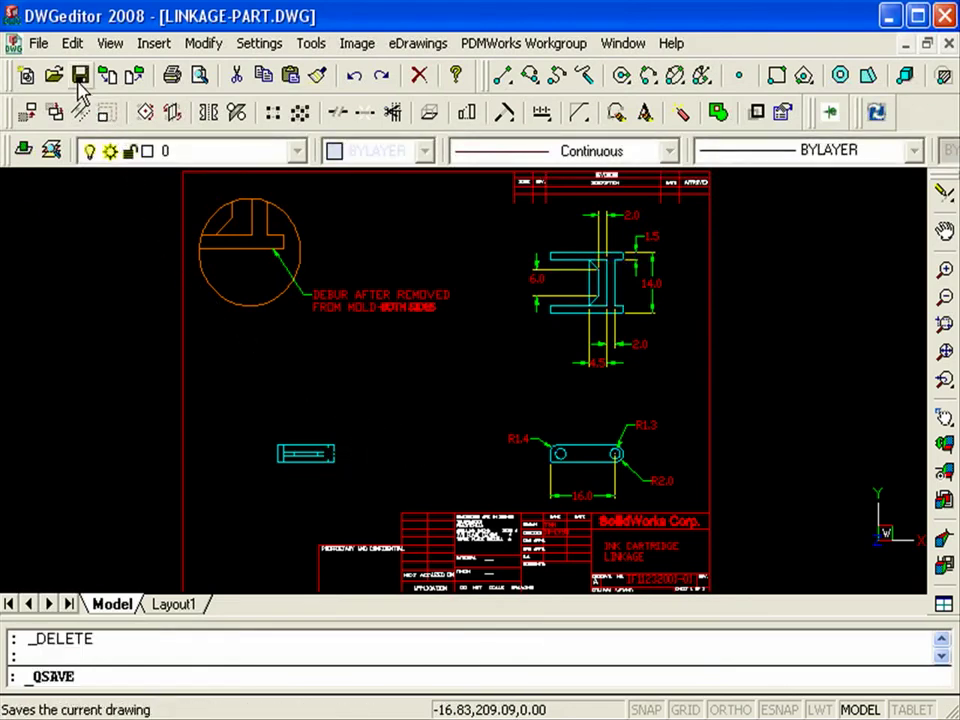
{"action": "left_click", "coordinate": [40, 43]}
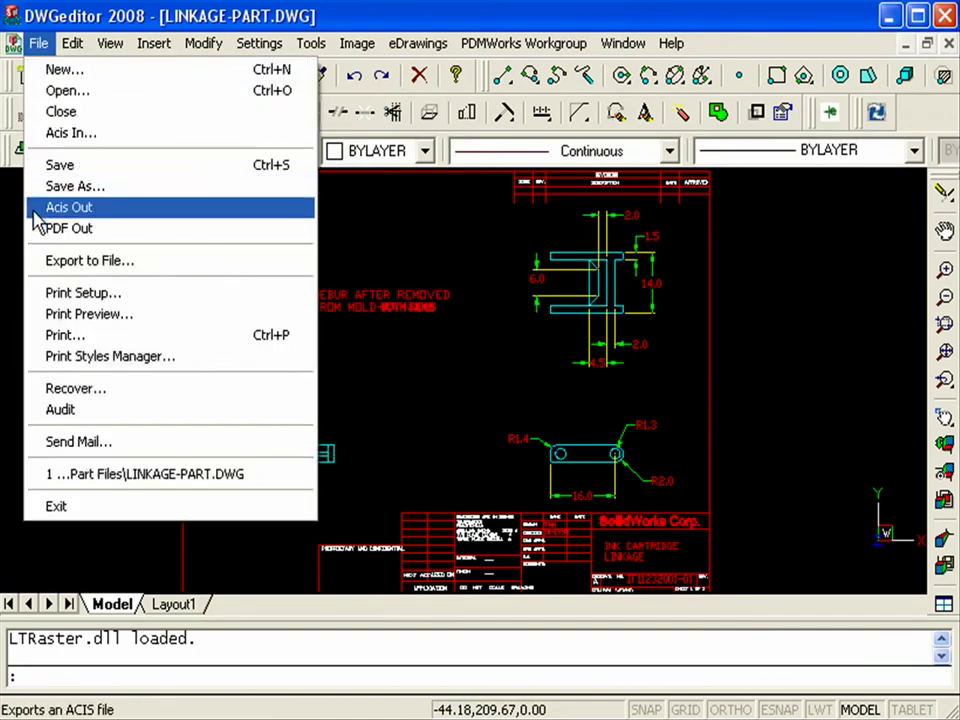
{"action": "mouse_move", "coordinate": [56, 506]}
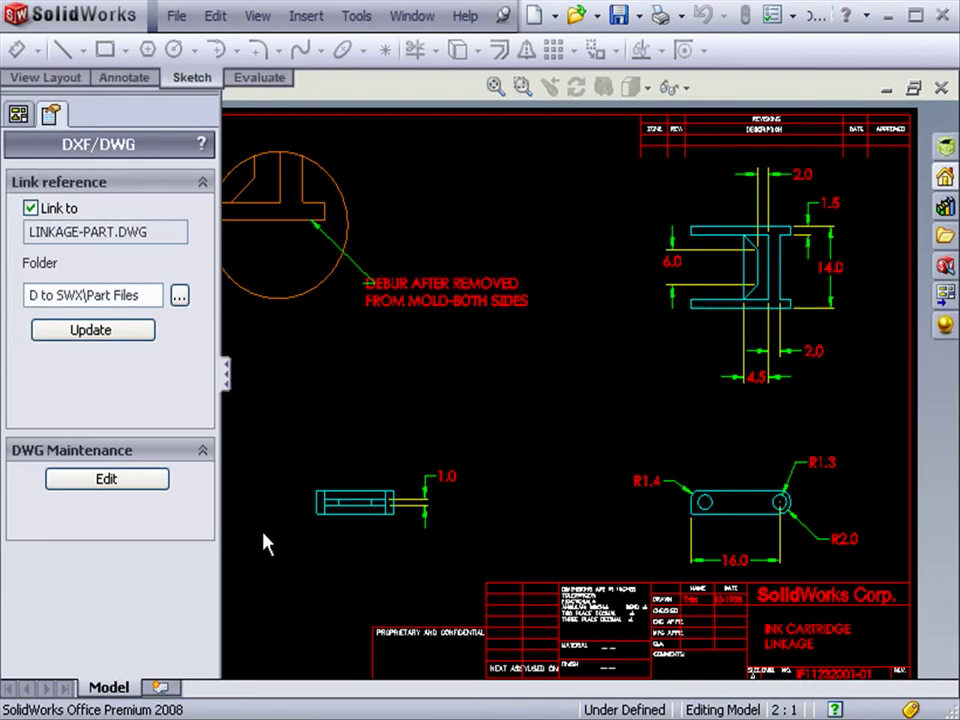
{"action": "mouse_move", "coordinate": [416, 541]}
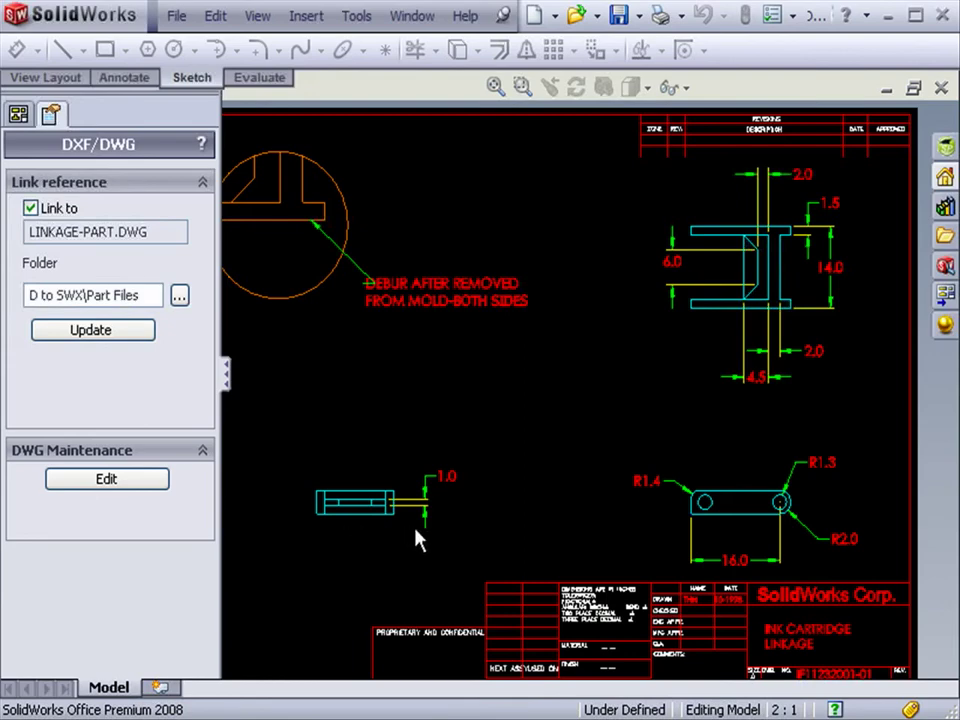